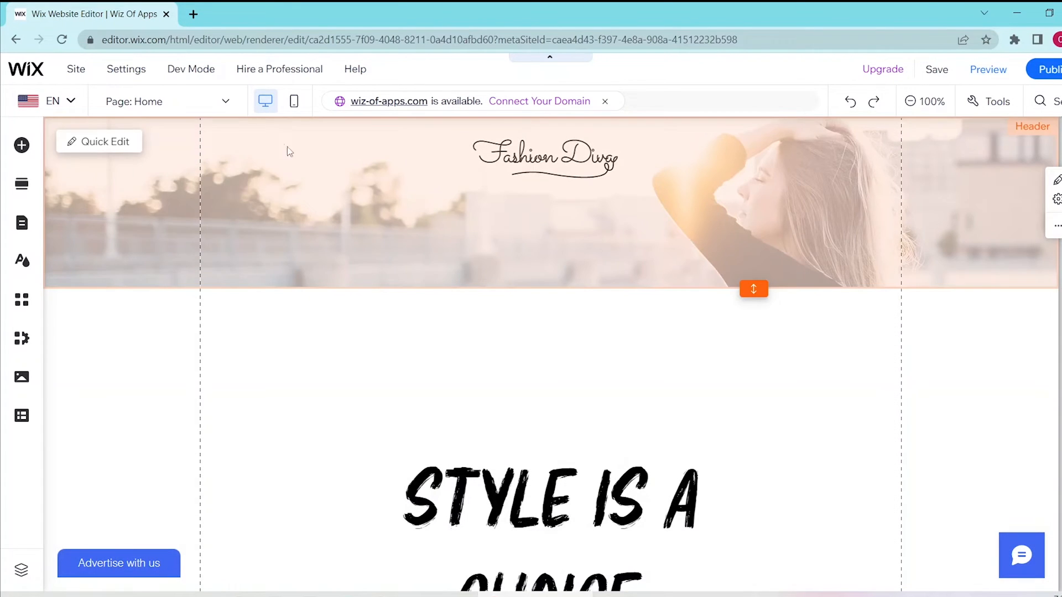
Turn on Developer Mode from the Dev Mode menu to show page code files
{"action": "left_click", "coordinate": [190, 69]}
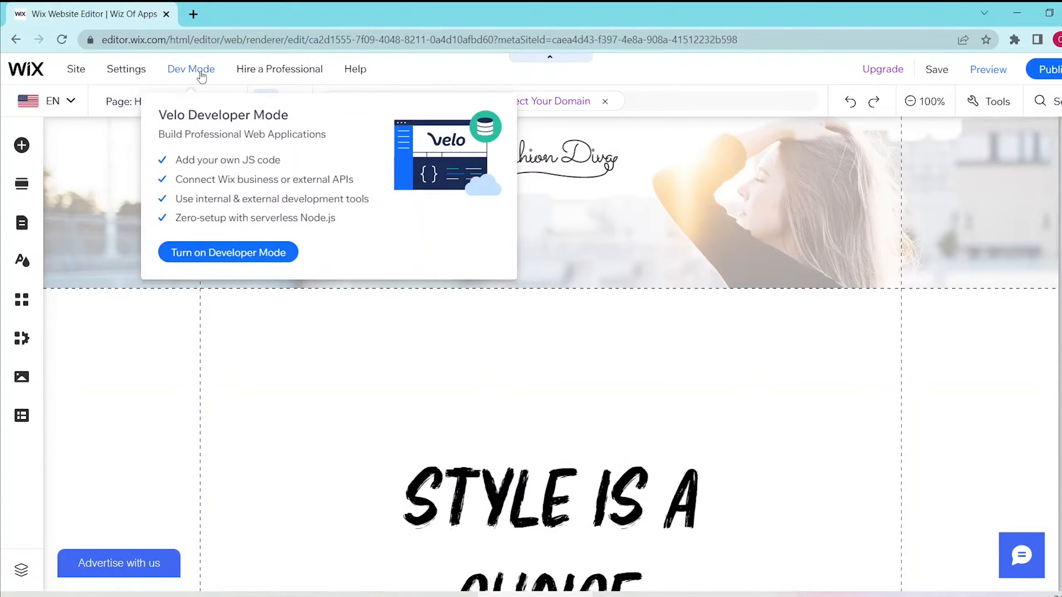
{"action": "mouse_move", "coordinate": [228, 252]}
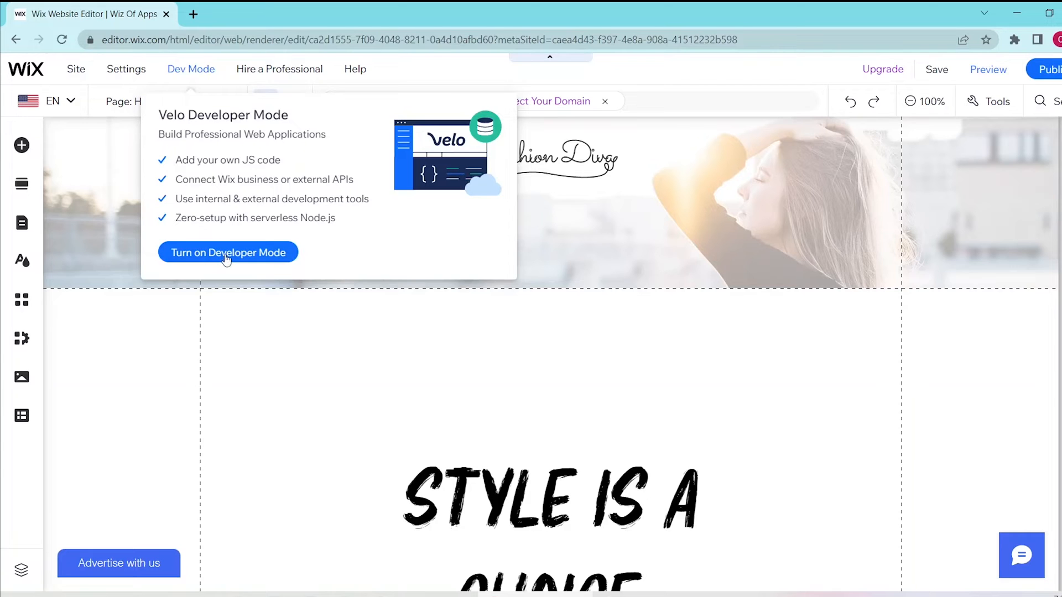
{"action": "left_click", "coordinate": [228, 252]}
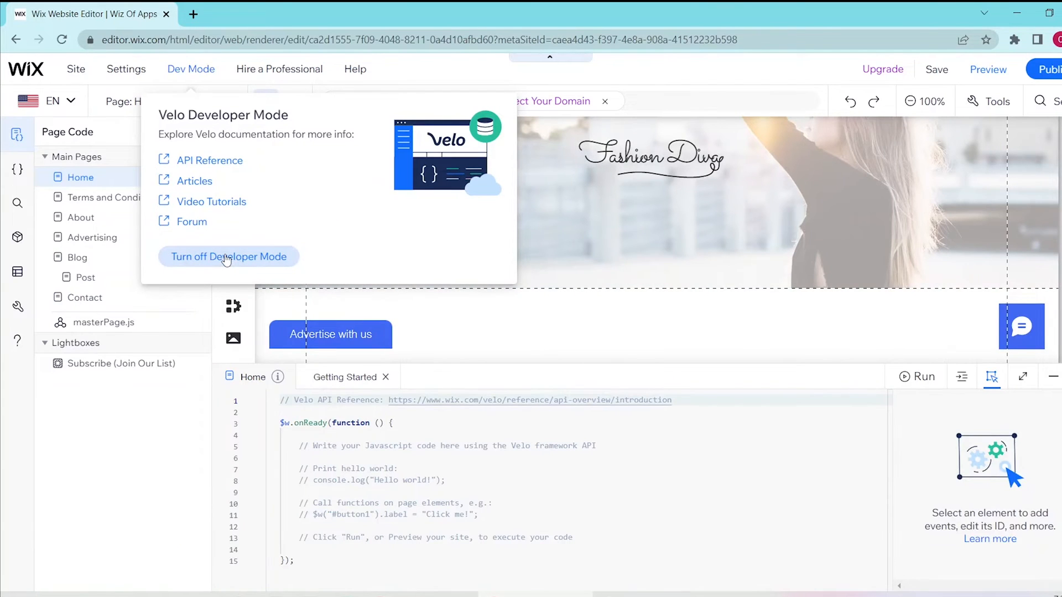
{"action": "mouse_move", "coordinate": [205, 78]}
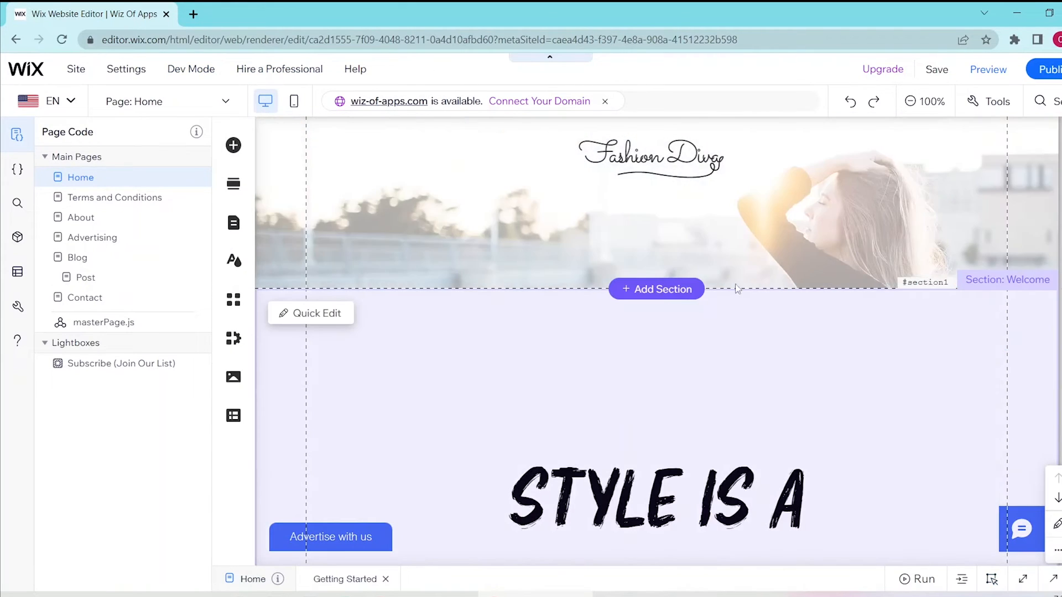
{"action": "mouse_move", "coordinate": [233, 145]}
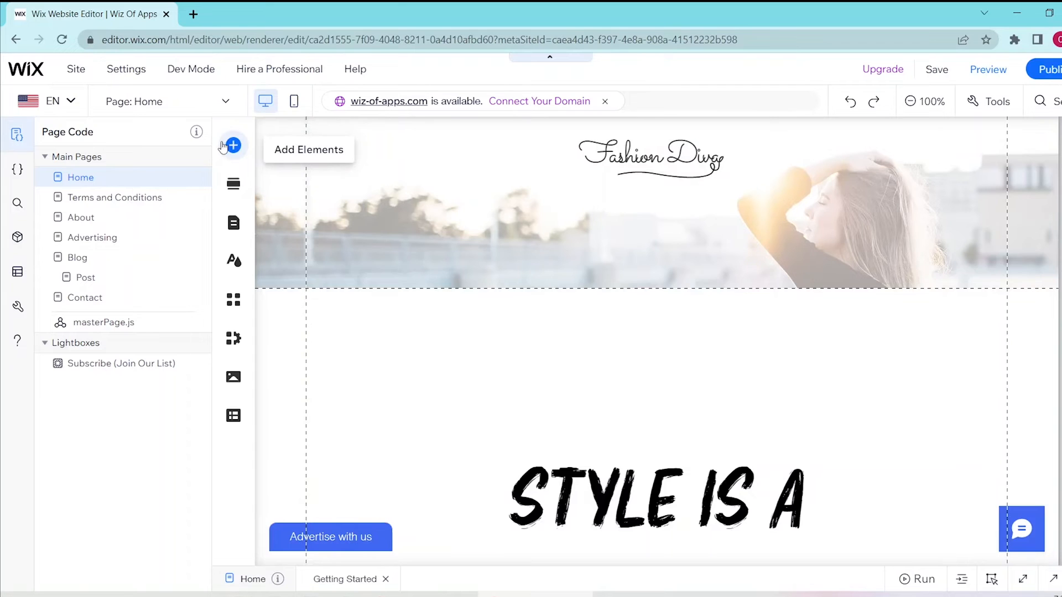
Show the Input category in the Add Elements panel to reveal reCAPTCHA
{"action": "left_click", "coordinate": [232, 145]}
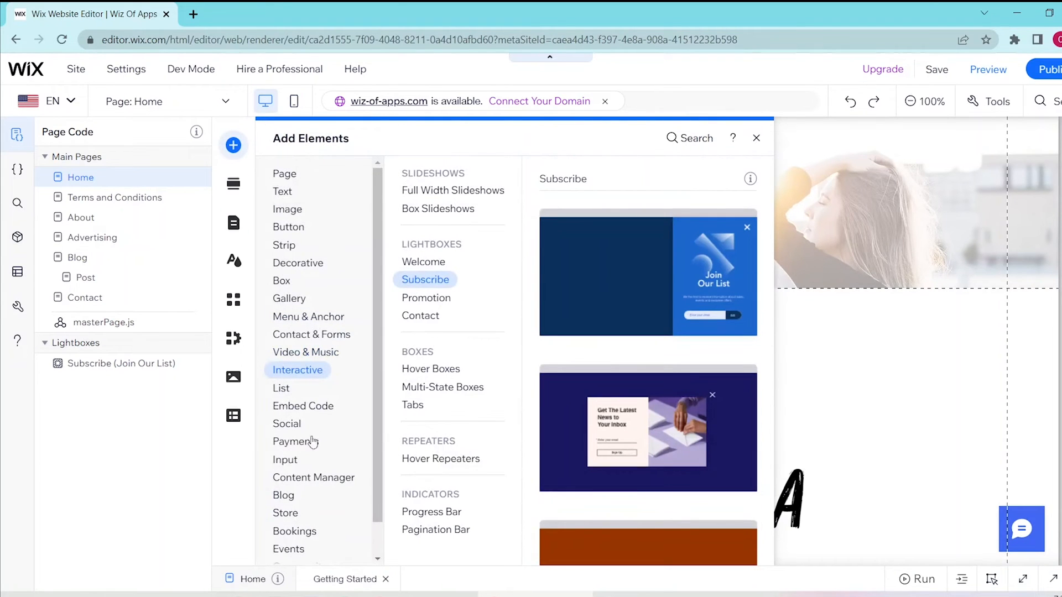
{"action": "left_click", "coordinate": [285, 460]}
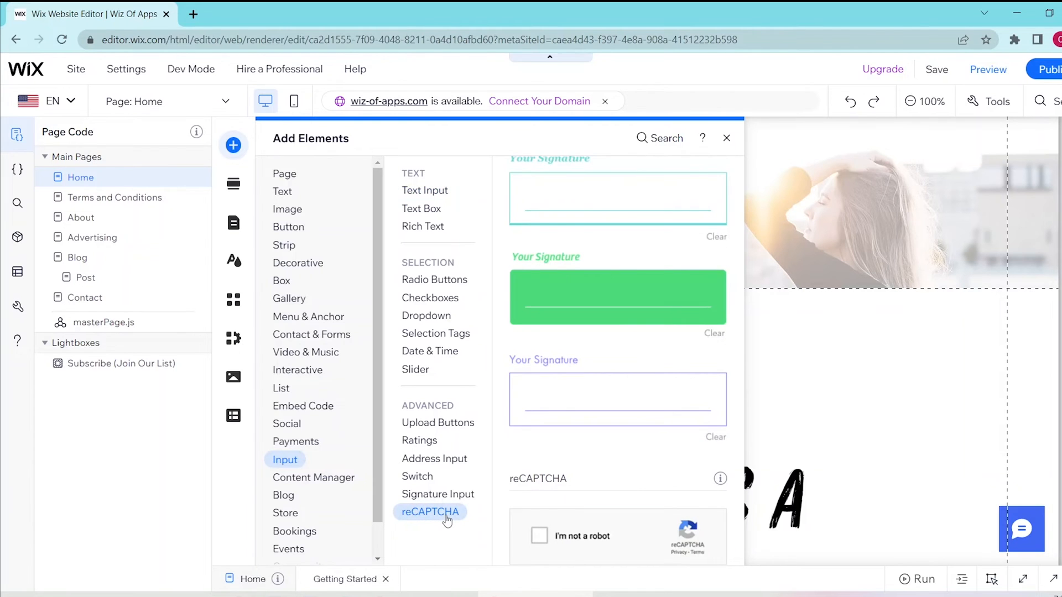
{"action": "mouse_move", "coordinate": [589, 535]}
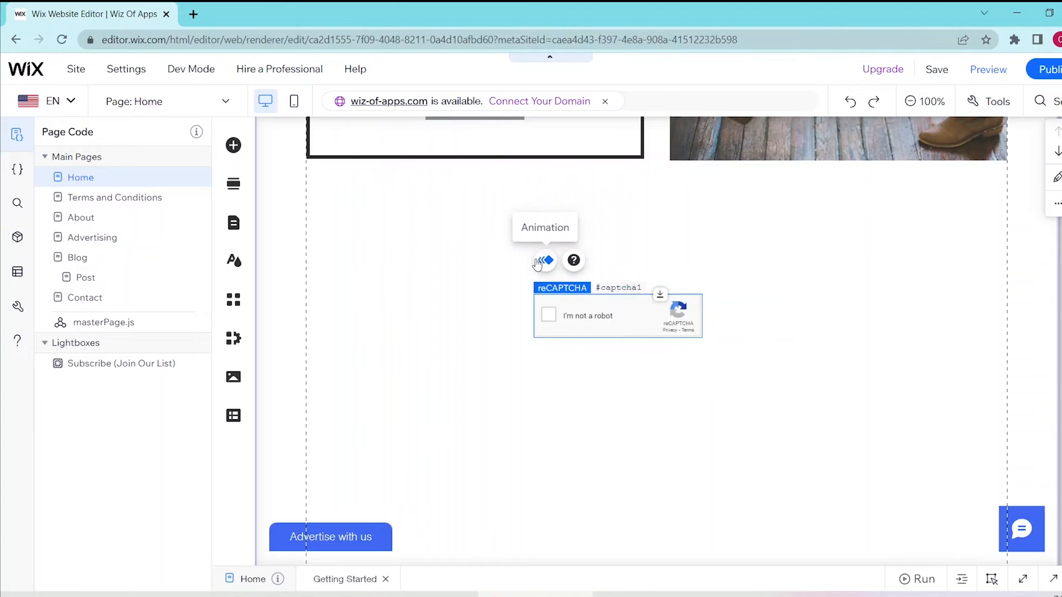
Open the Choose Animation panel for the reCAPTCHA element and browse the options
{"action": "left_click", "coordinate": [545, 260]}
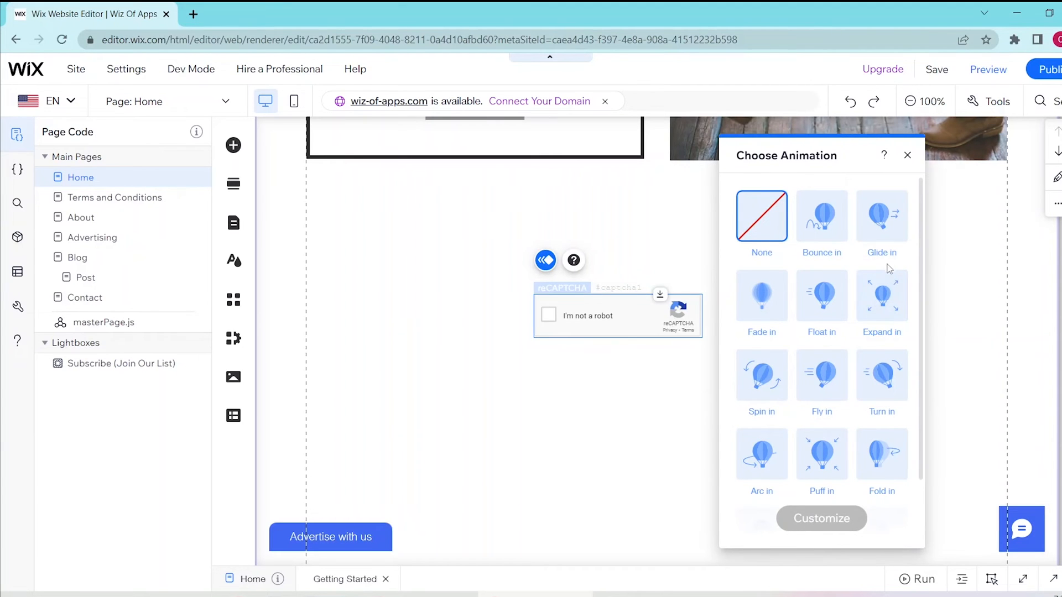
{"action": "scroll", "scroll_direction": "down", "scroll_amount": 3}
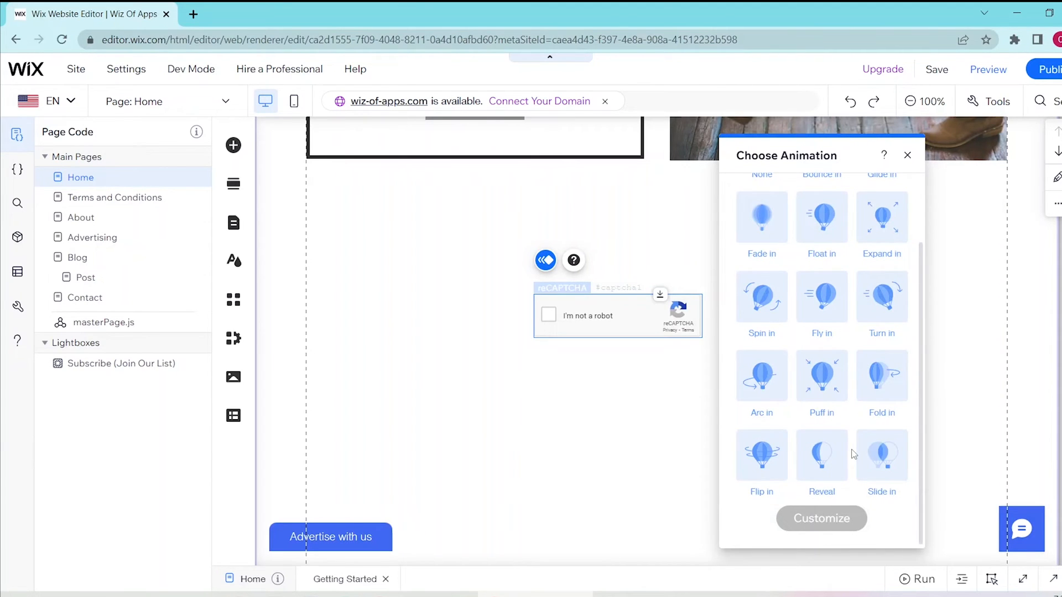